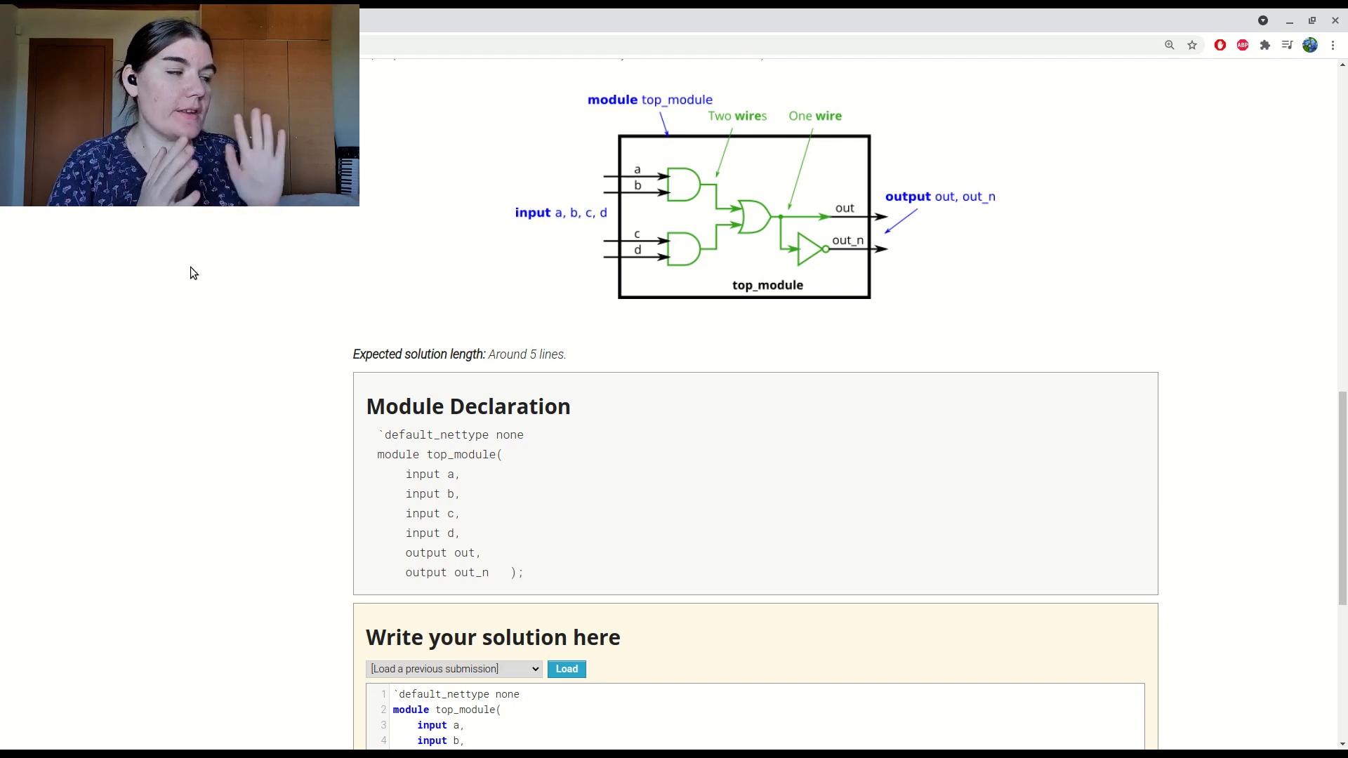
mouse_move(626, 455)
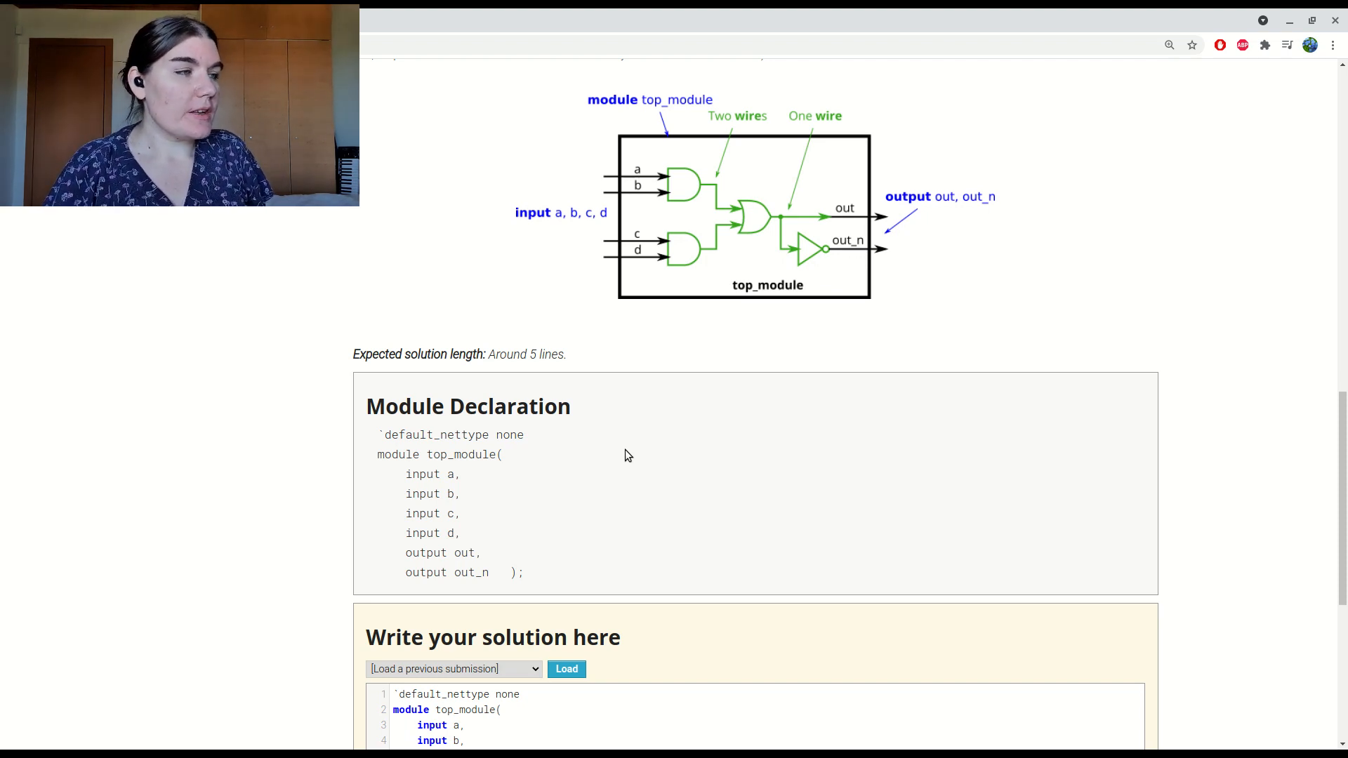
mouse_move(629, 422)
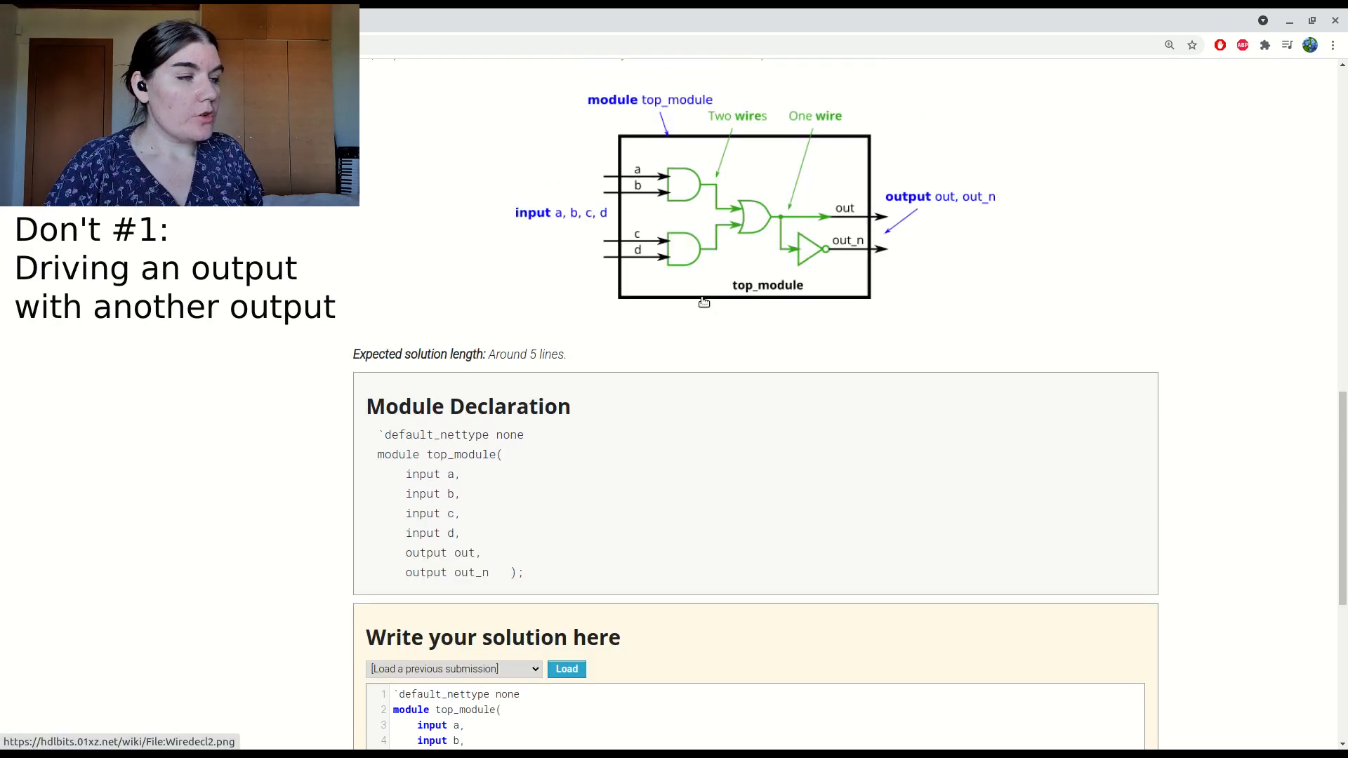
scroll("down", 3)
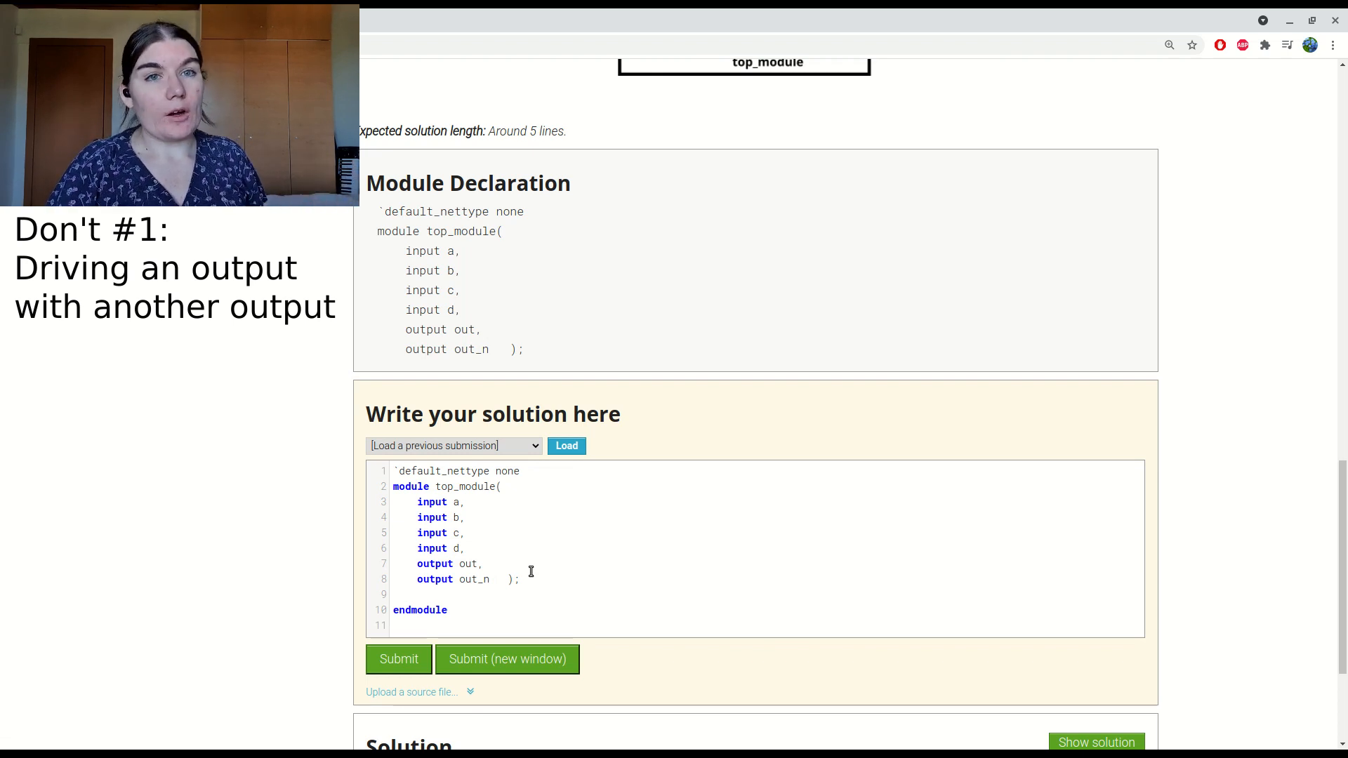
type("assign out = (a & b) | (c & d);")
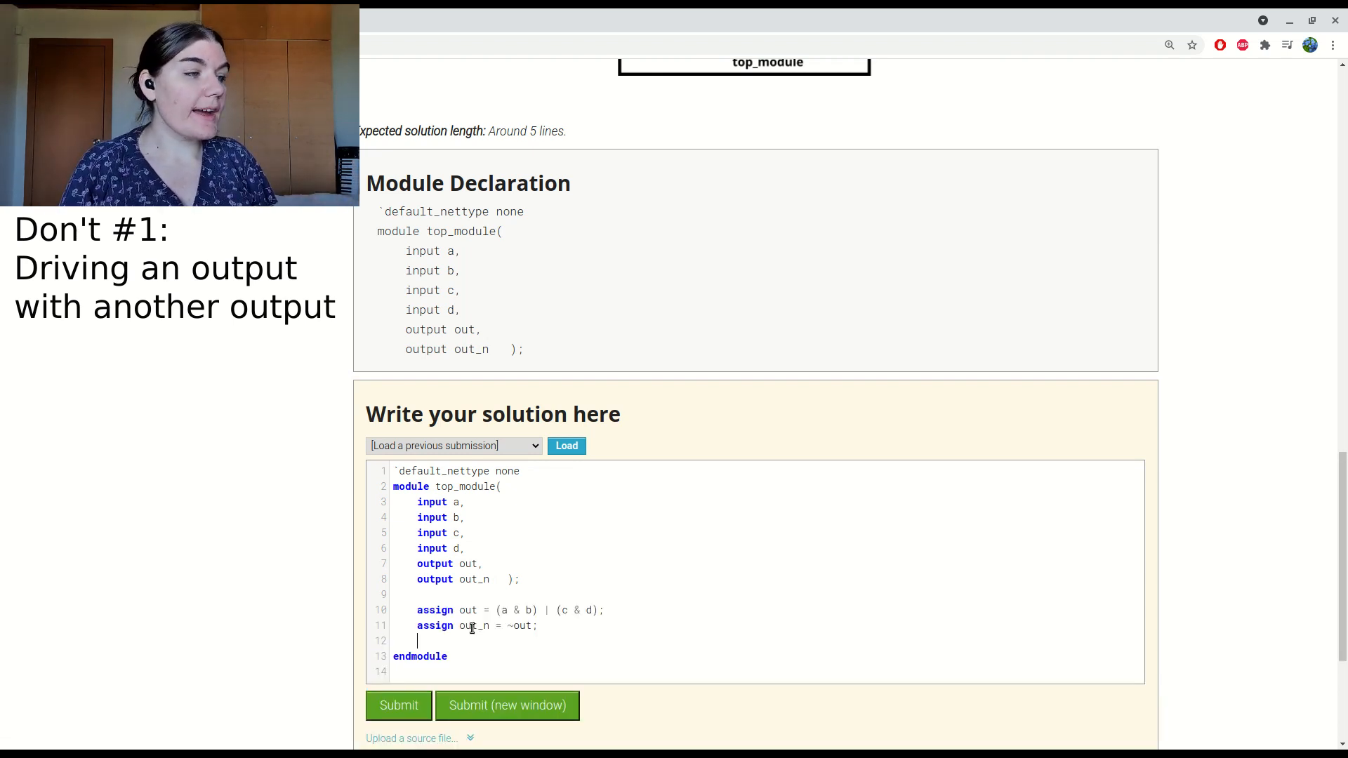